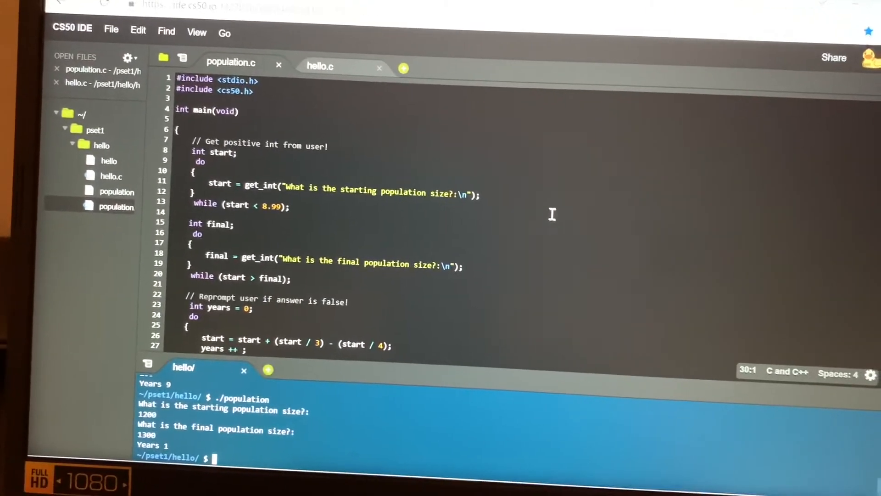
Step: Recompile population.c with make and launch ./population to reach the starting-size prompt
{"action": "scroll", "scroll_direction": "down", "scroll_amount": 3}
{"action": "type", "text": "./population"}
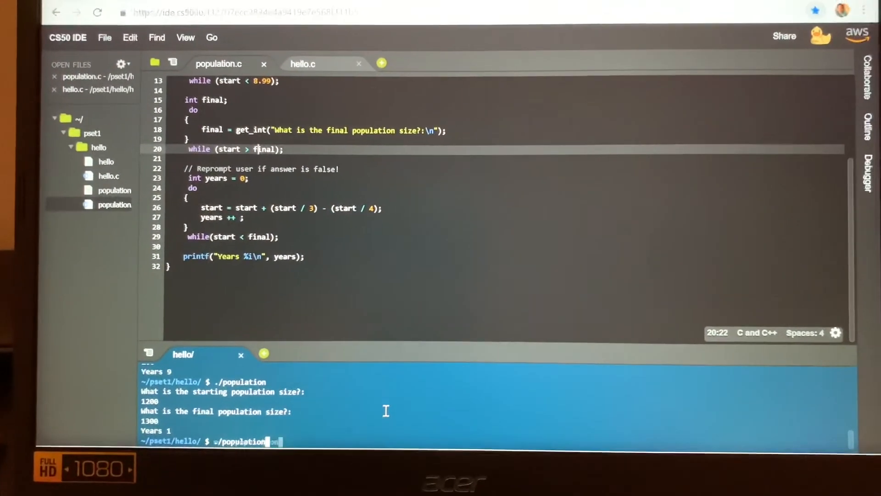
{"action": "key", "text": "Return"}
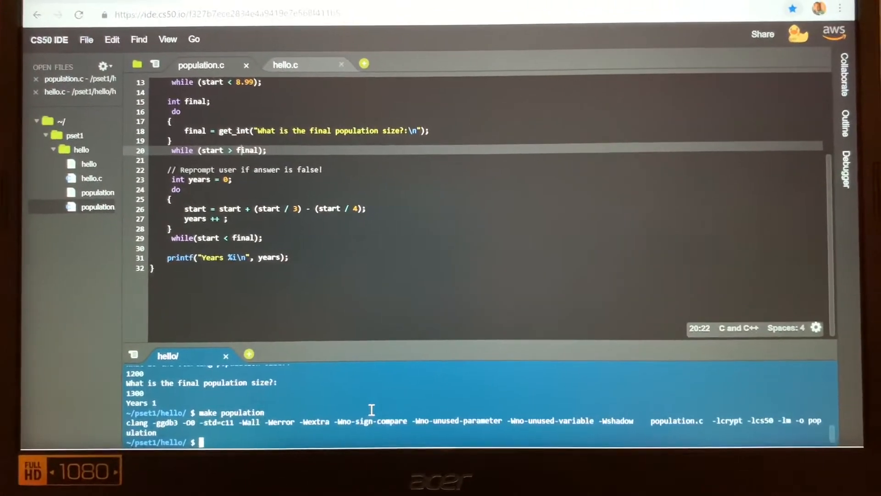
{"action": "type", "text": "./population"}
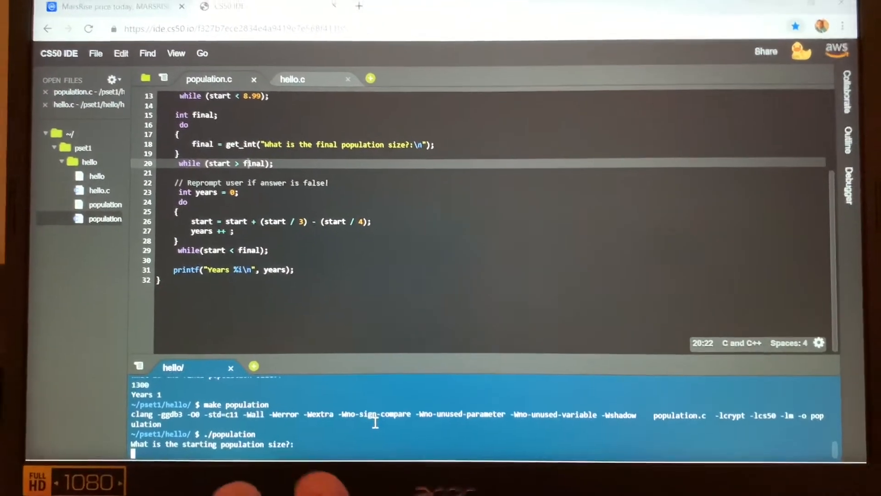
Step: Enter starting size 100 and final size 200, get Years 9, then relaunch ./population
{"action": "type", "text": "1"}
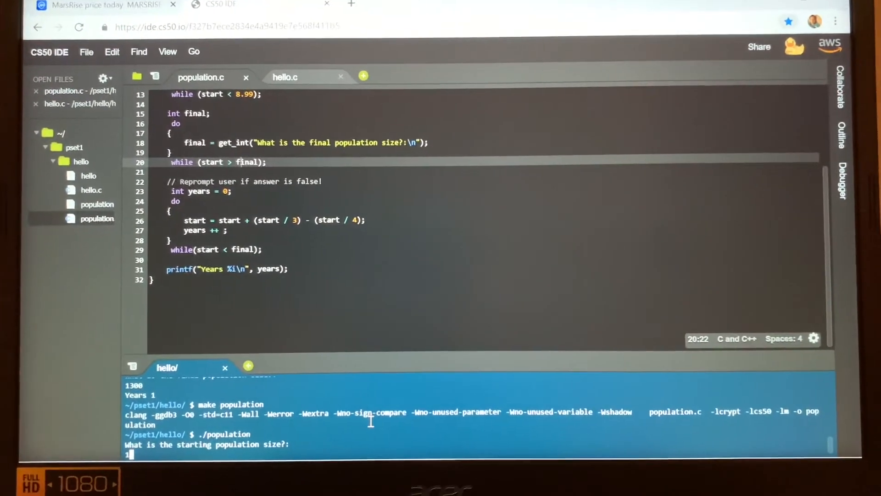
{"action": "type", "text": "00"}
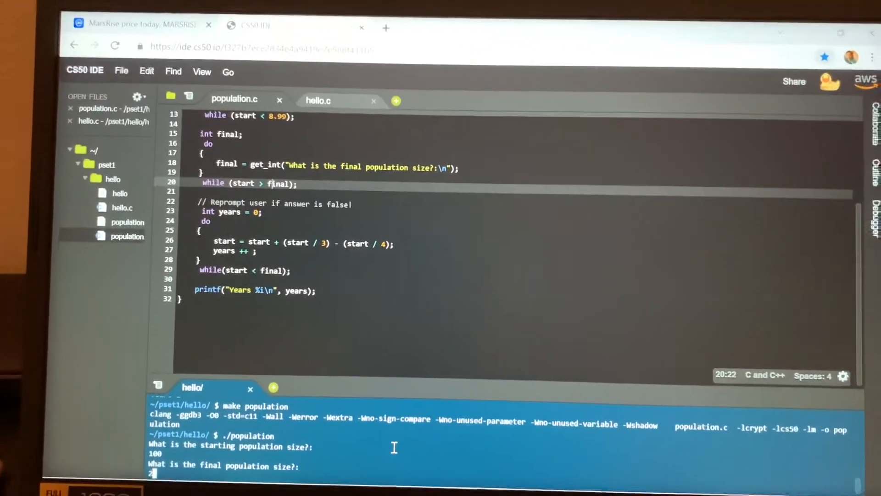
{"action": "type", "text": "200"}
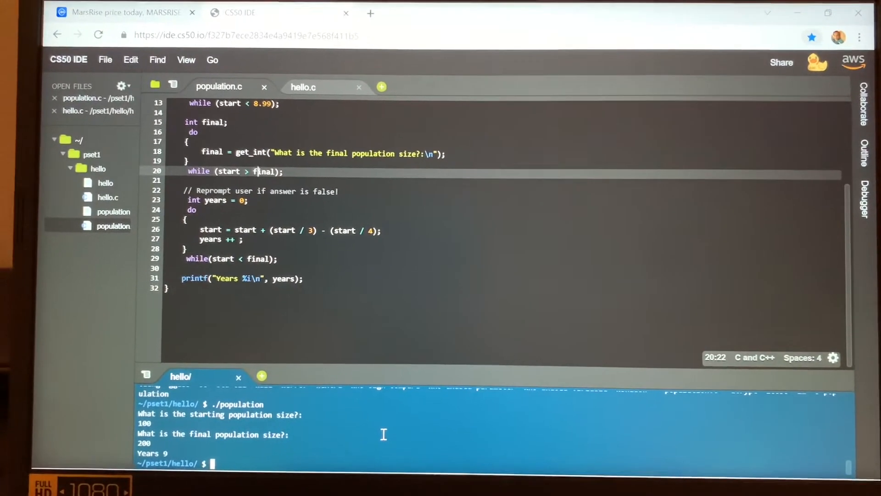
{"action": "type", "text": "./population"}
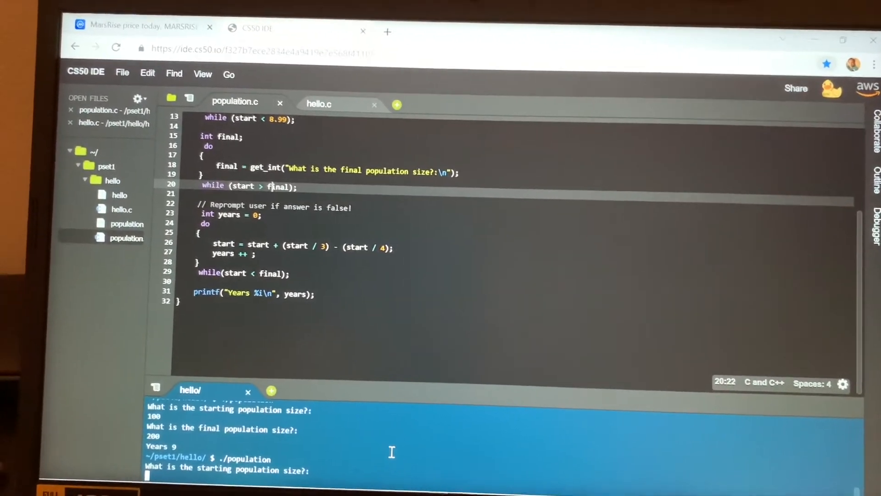
Step: Enter 1200 as the starting population size and 1300 as the final size
{"action": "type", "text": "12"}
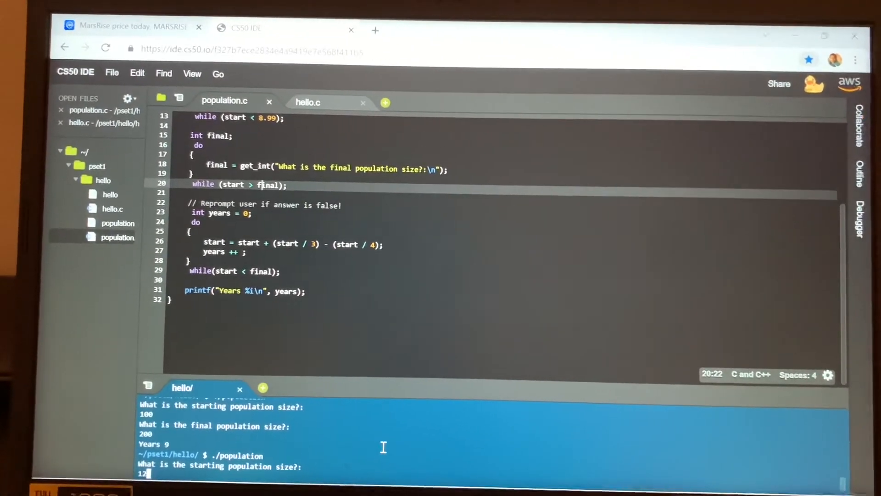
{"action": "type", "text": "00"}
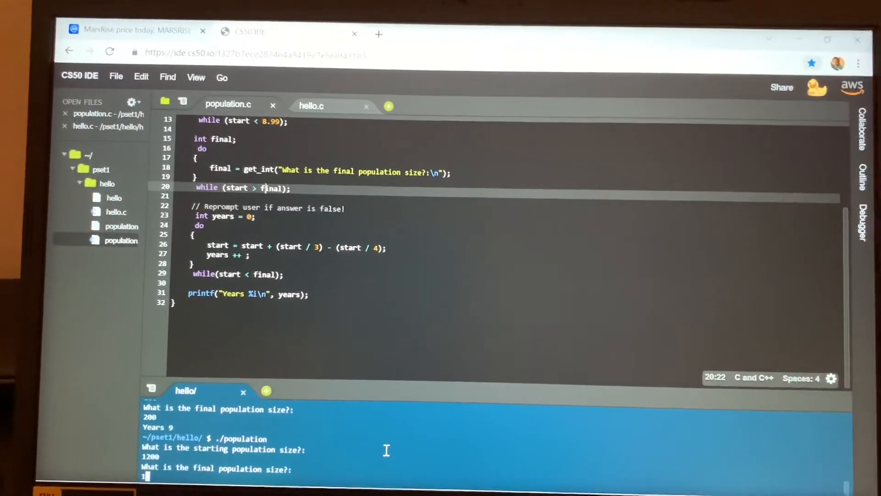
{"action": "type", "text": "1300"}
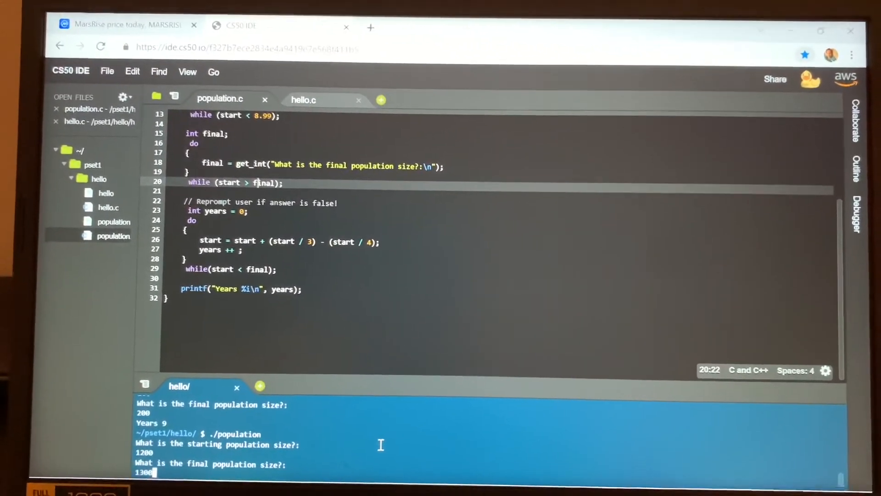